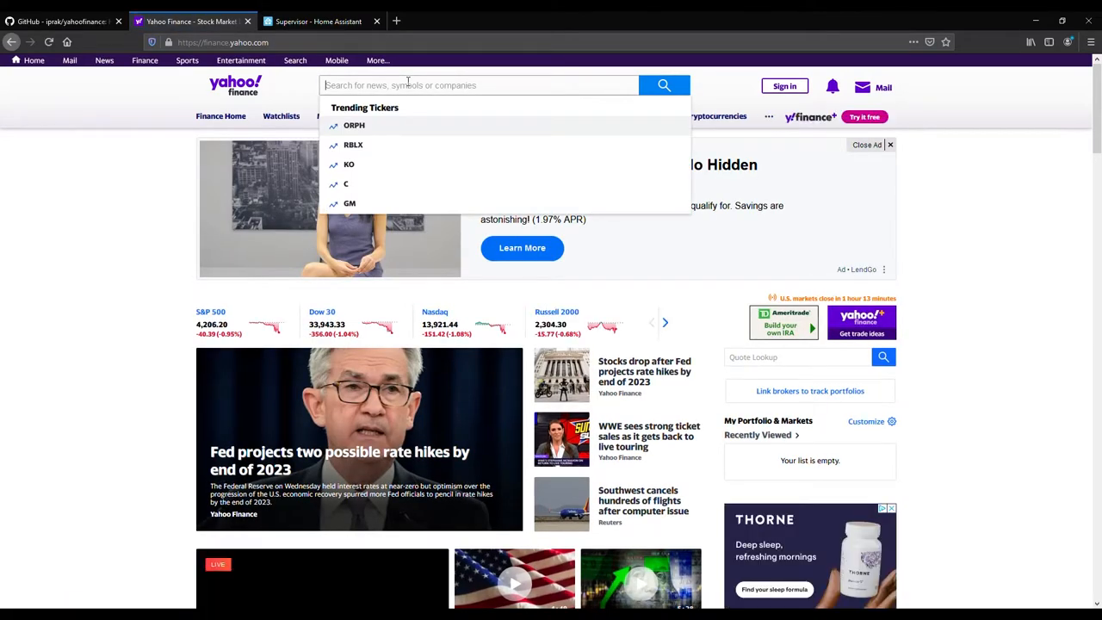
- Search Yahoo Finance for Bitcoin with 'btc-' to list BTC-USD, BTC-CAD and BTC-EUR suggestions
{"action": "type", "text": "microsoft"}
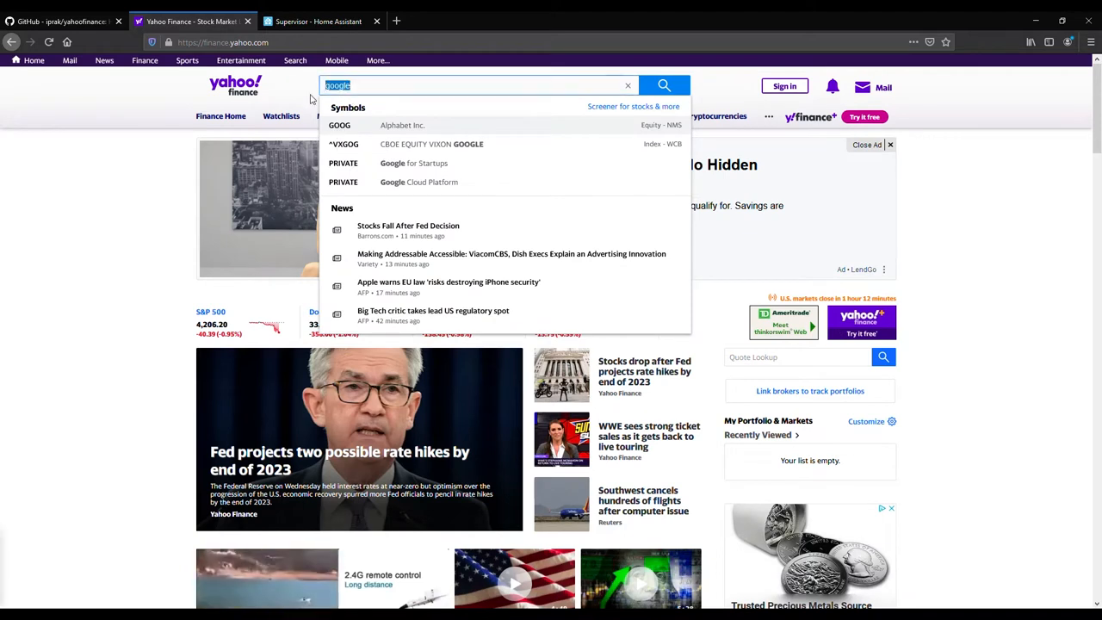
{"action": "left_click", "coordinate": [627, 86]}
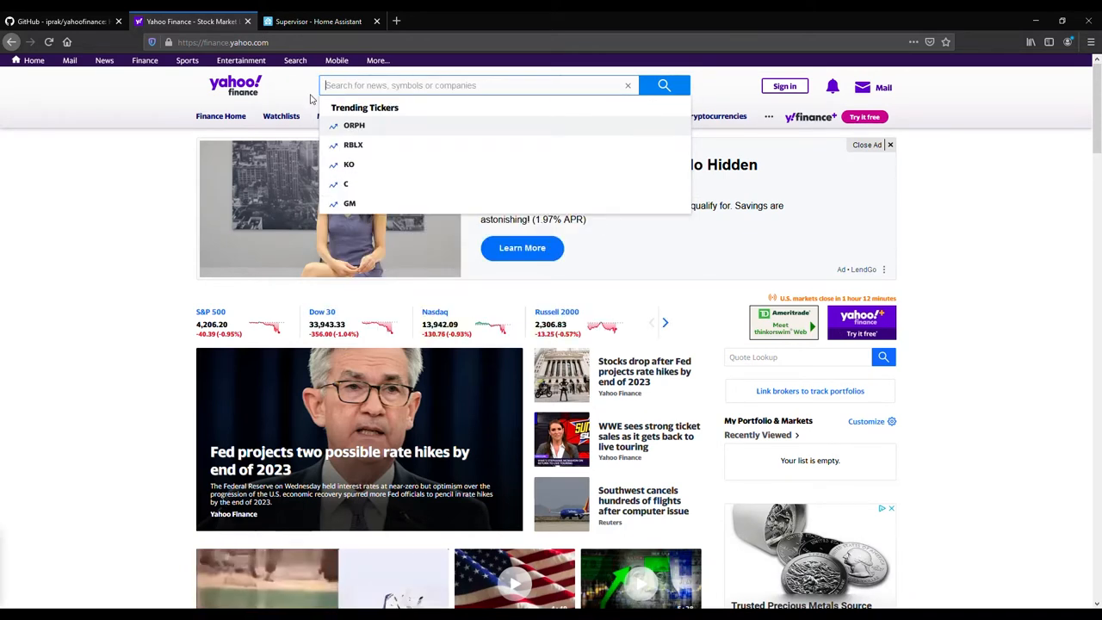
{"action": "type", "text": "bitc"}
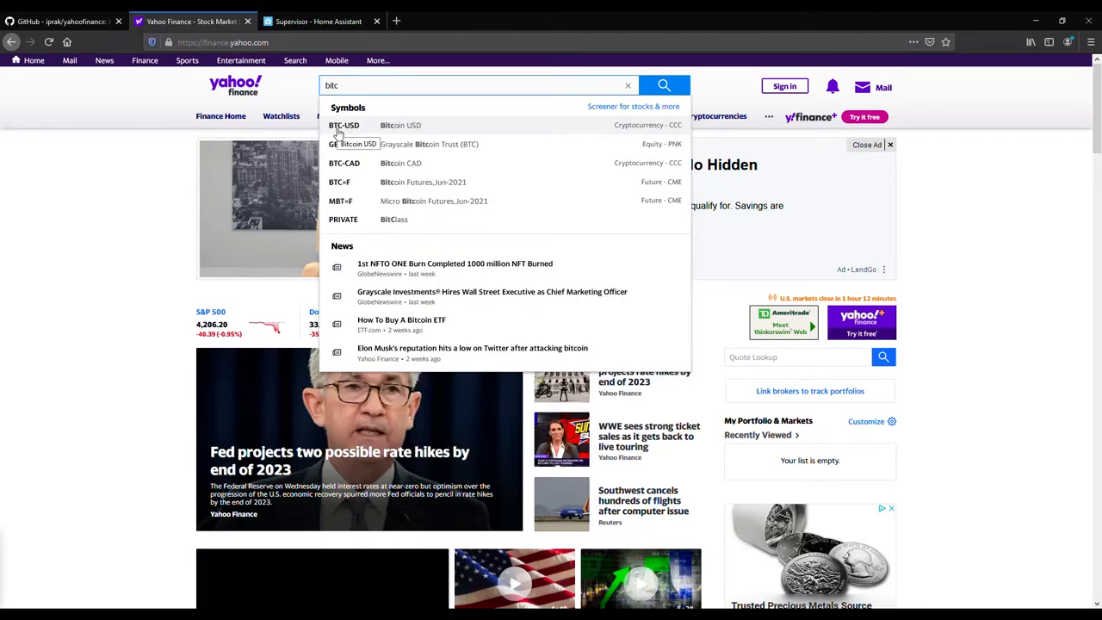
{"action": "mouse_move", "coordinate": [344, 124]}
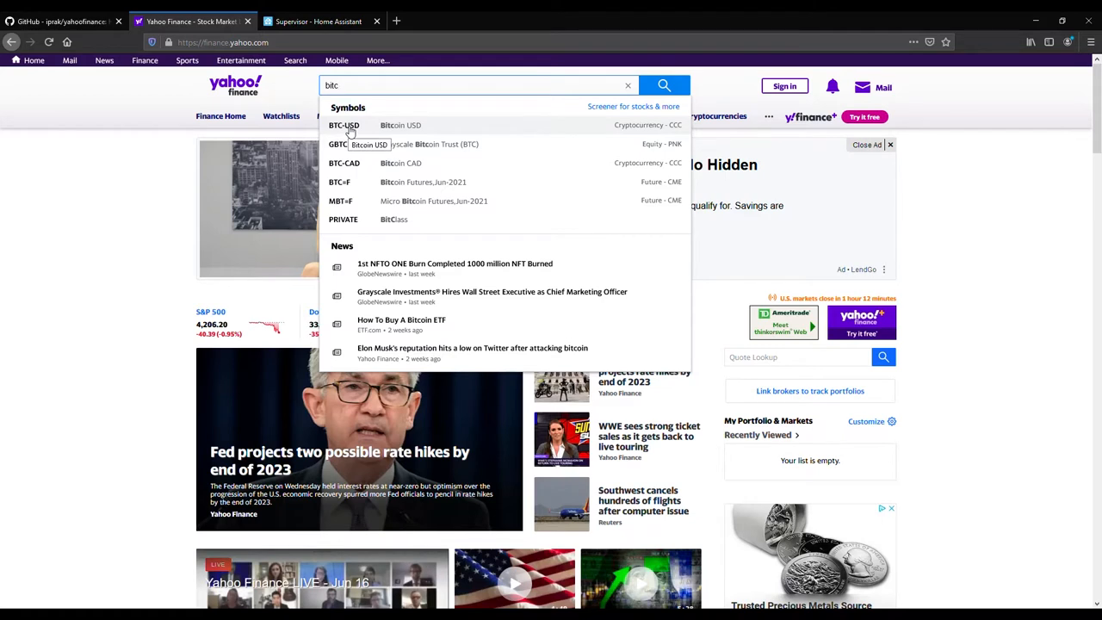
{"action": "mouse_move", "coordinate": [350, 129]}
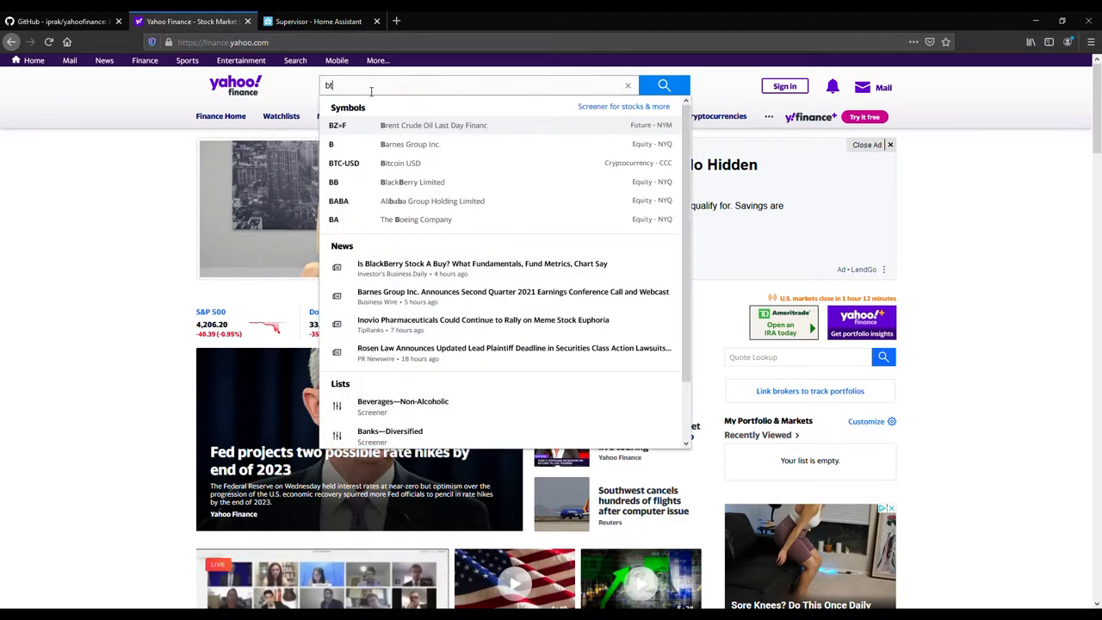
{"action": "type", "text": "tc-"}
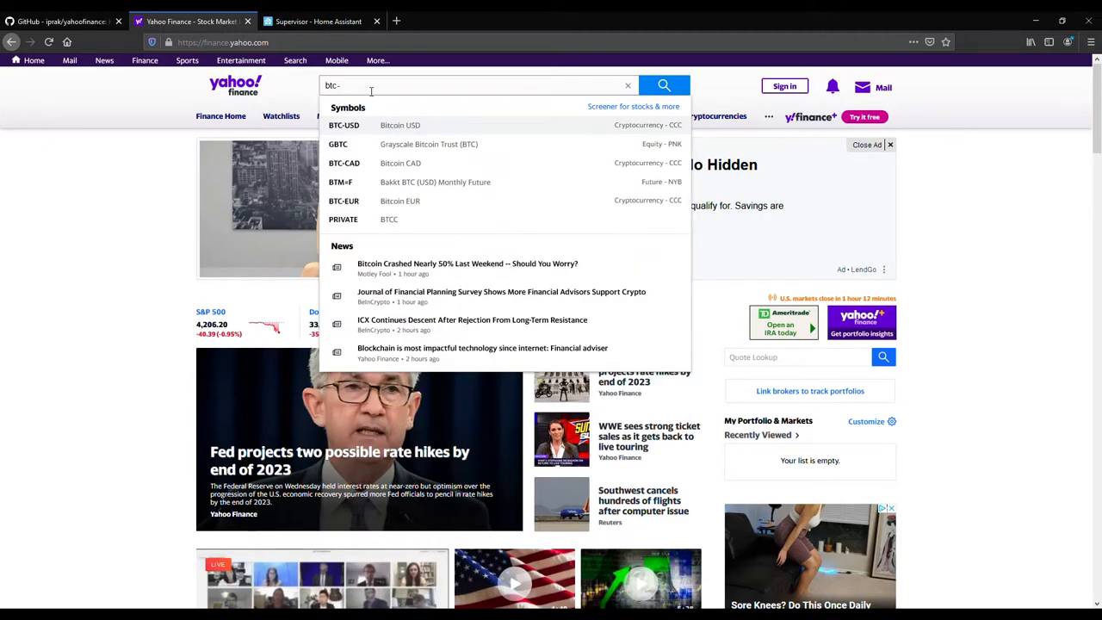
{"action": "mouse_move", "coordinate": [376, 138]}
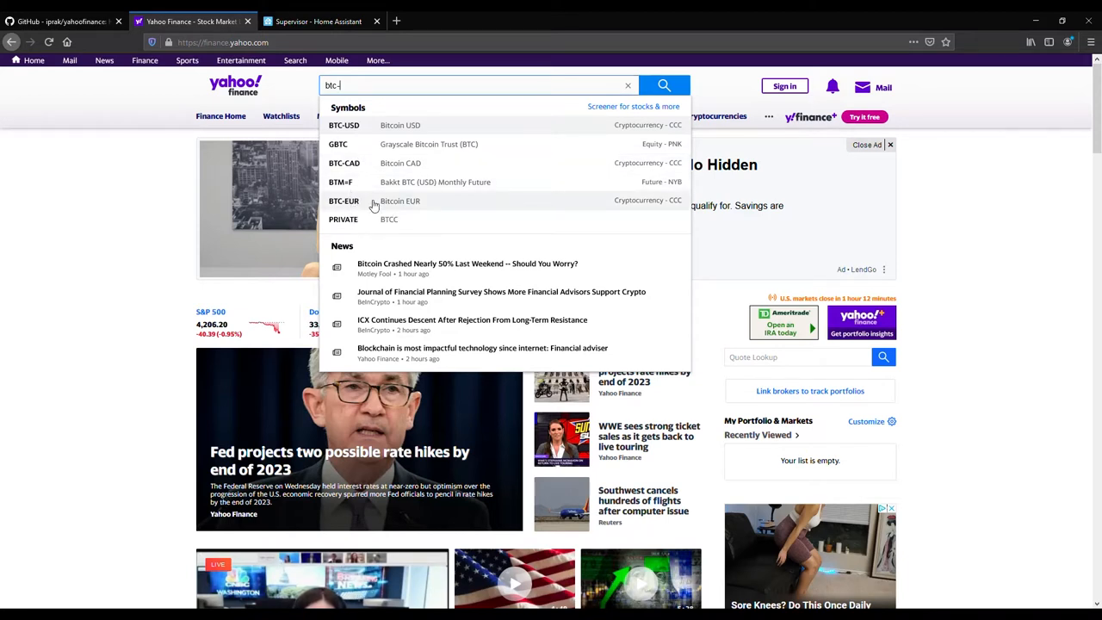
{"action": "mouse_move", "coordinate": [360, 158]}
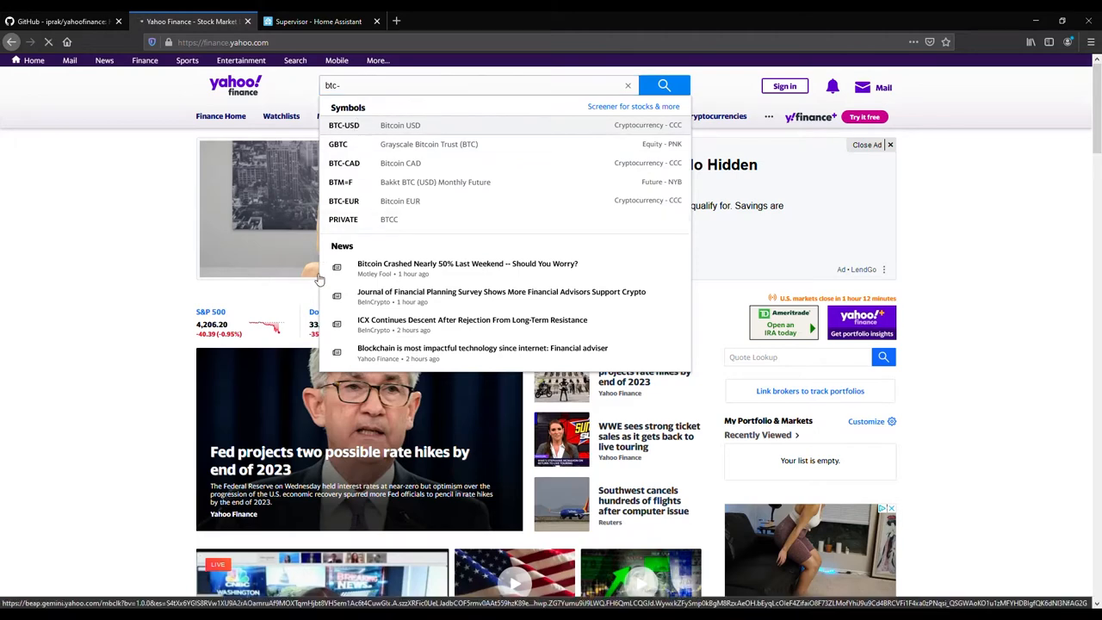
- Open the Bitcoin USD (BTC-USD) quote page showing 38,413.55 and its intraday chart
{"action": "left_click", "coordinate": [345, 124]}
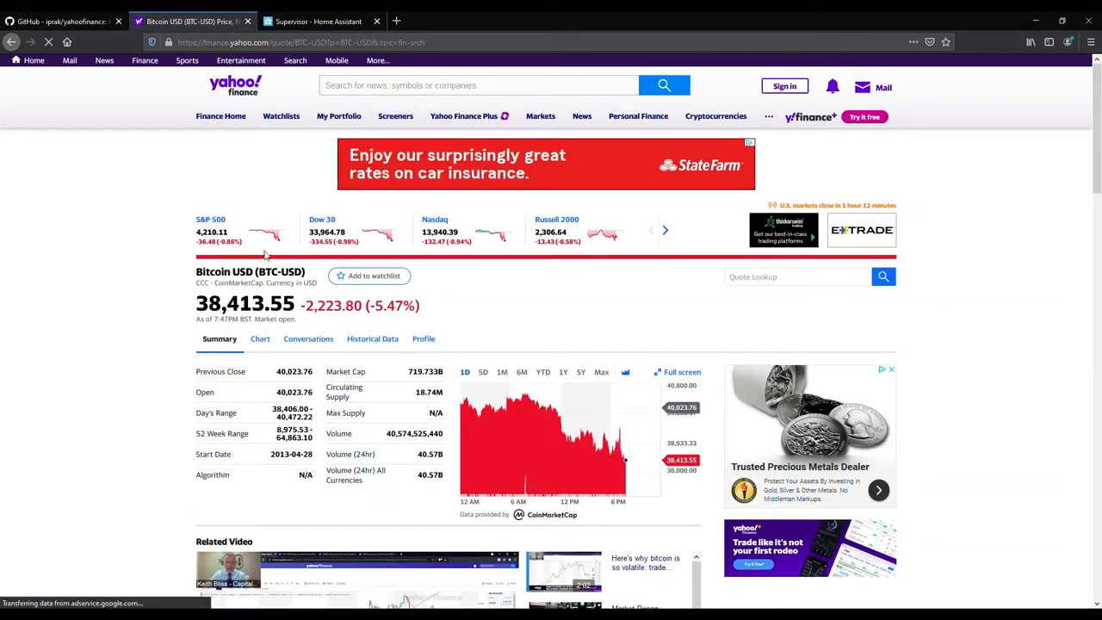
{"action": "left_click", "coordinate": [1061, 21]}
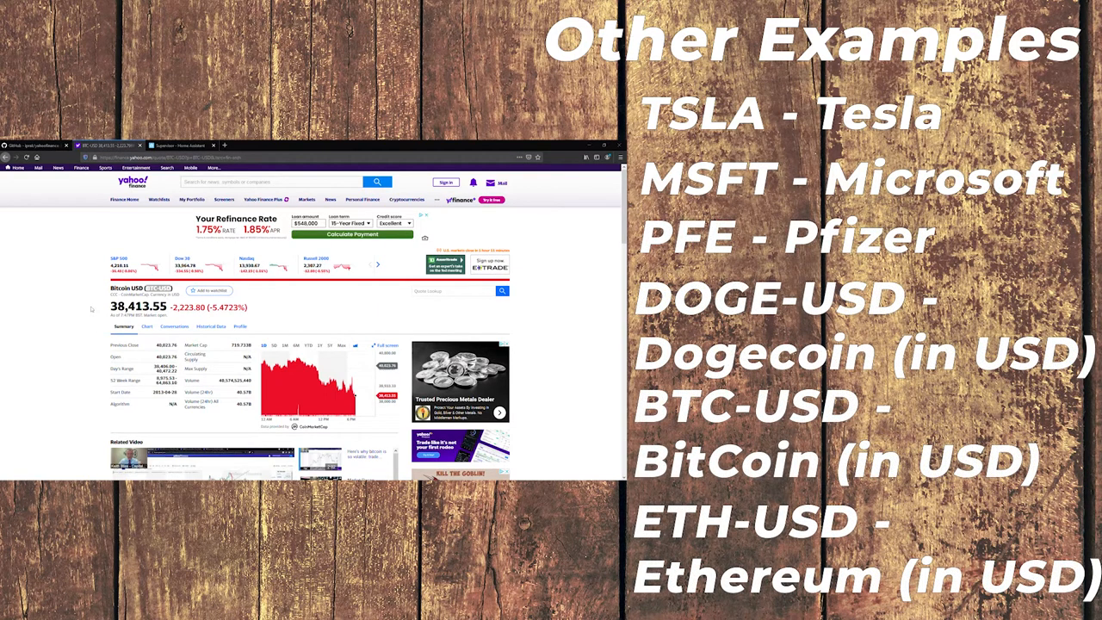
- Pick out the BTC-USD ticker symbol in the Bitcoin USD quote heading
{"action": "left_click", "coordinate": [607, 144]}
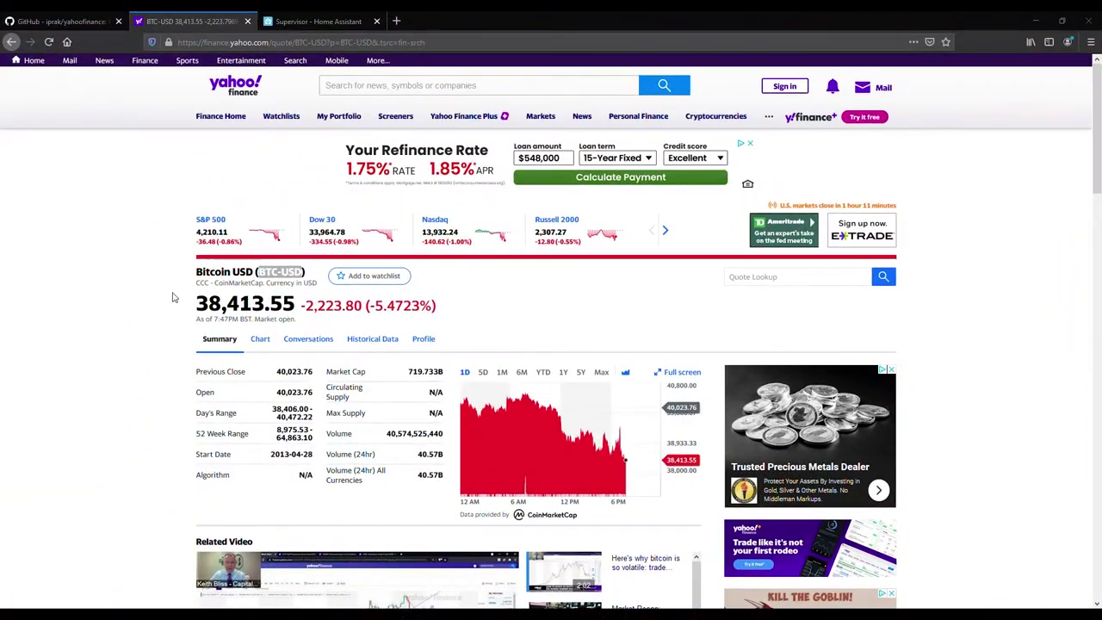